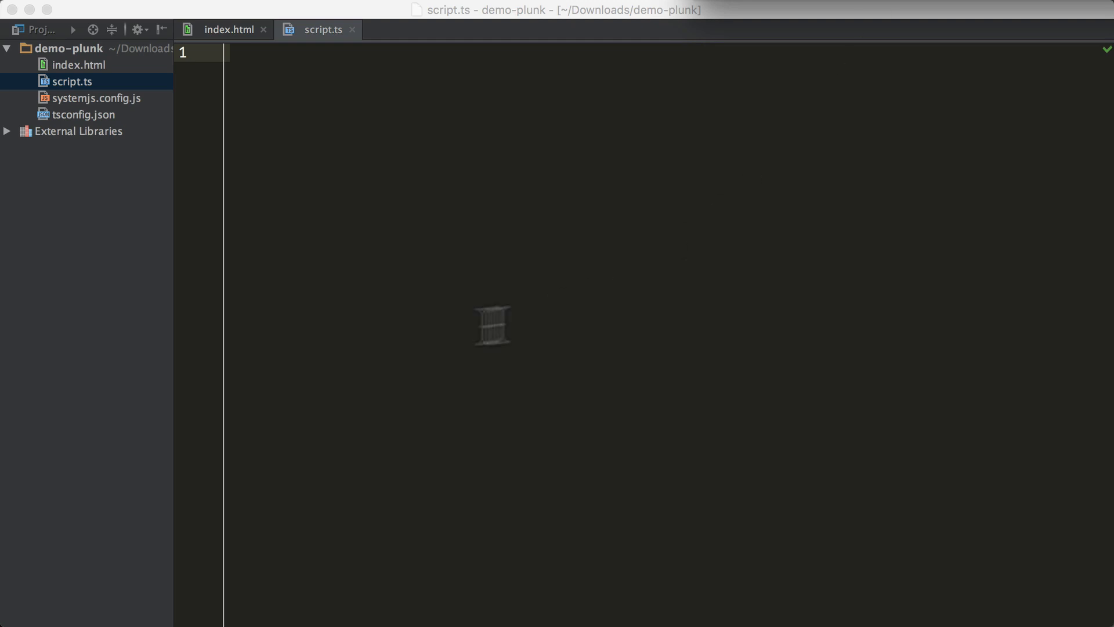
Step: Open tsconfig.json and change the compiler target from es5 to es6
left_click(84, 114)
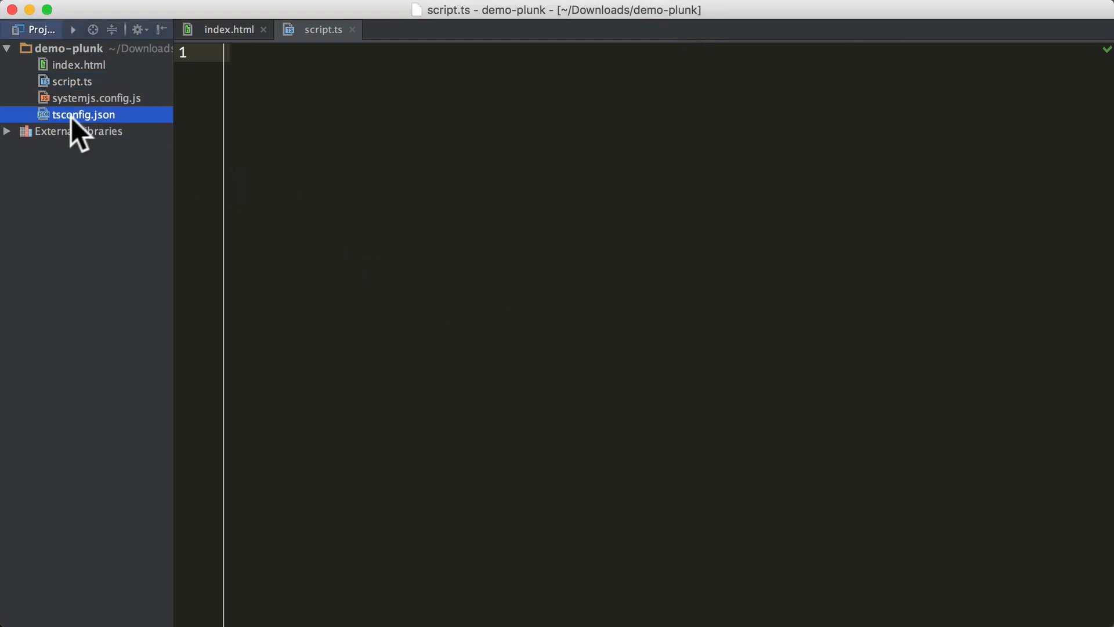
double_click(83, 114)
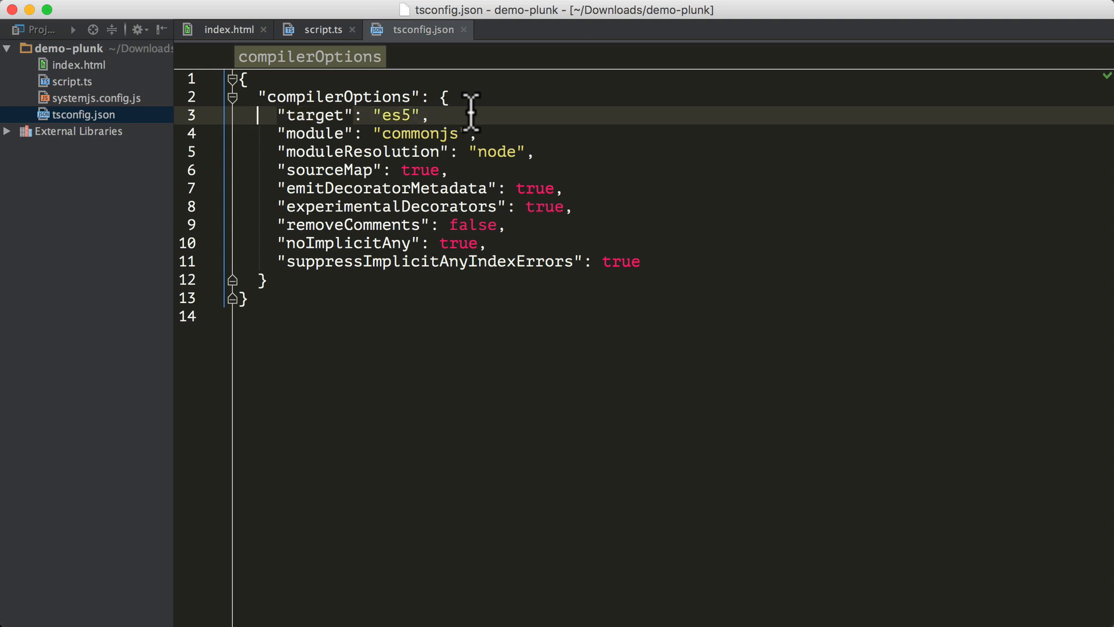
key("Backspace")
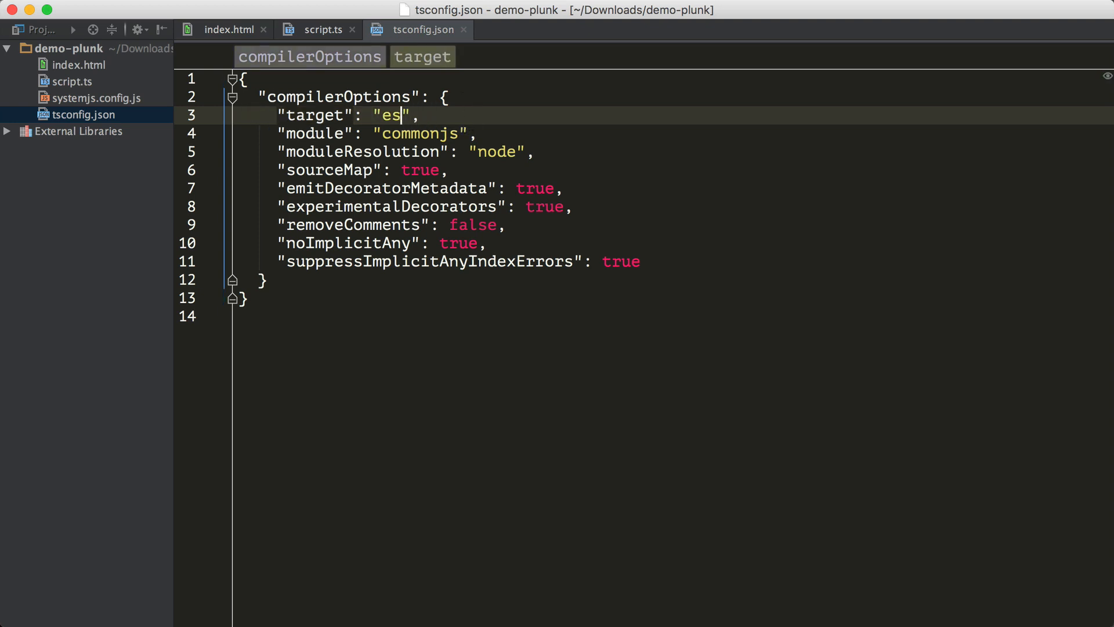
type("6")
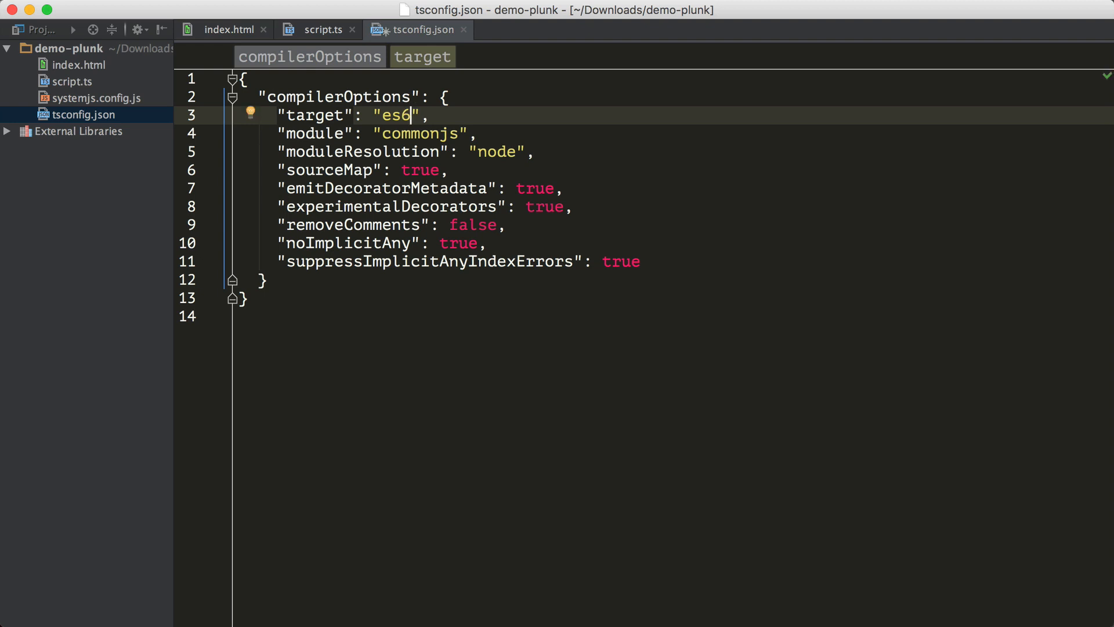